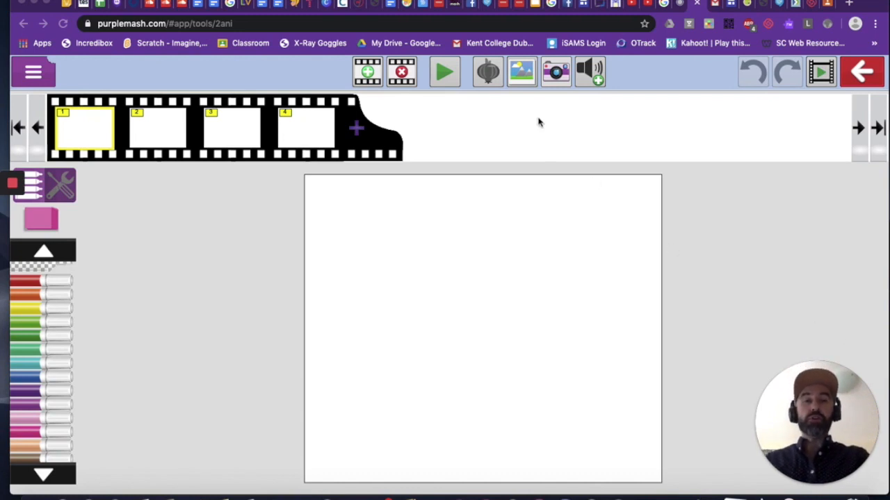
{"action": "mouse_move", "coordinate": [461, 313]}
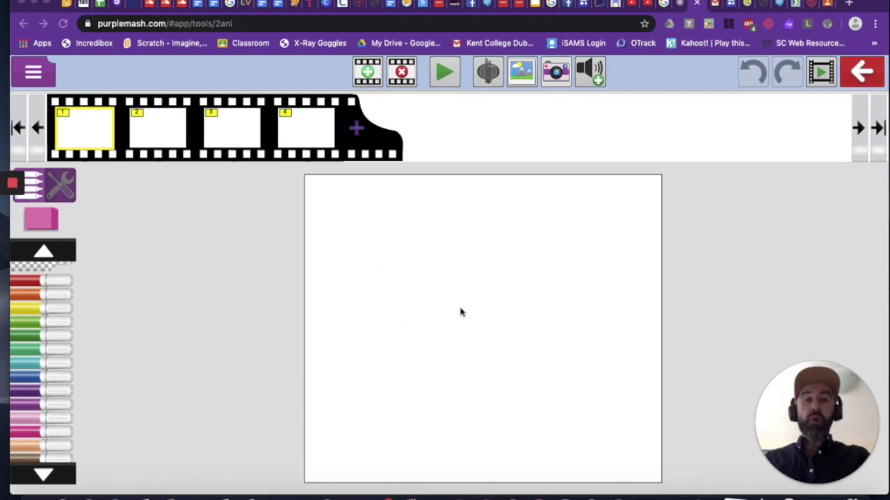
{"action": "mouse_move", "coordinate": [465, 247]}
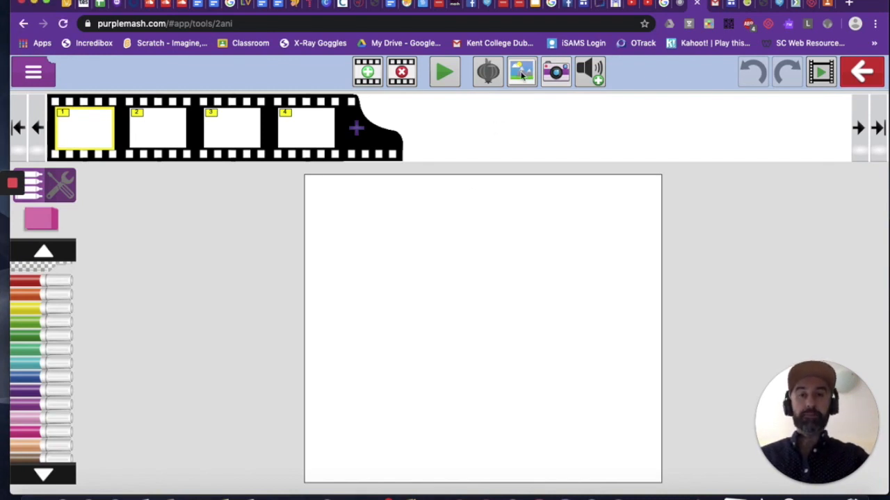
Browse the background library and try the Camera option, capturing a webcam photo
{"action": "left_click", "coordinate": [521, 72]}
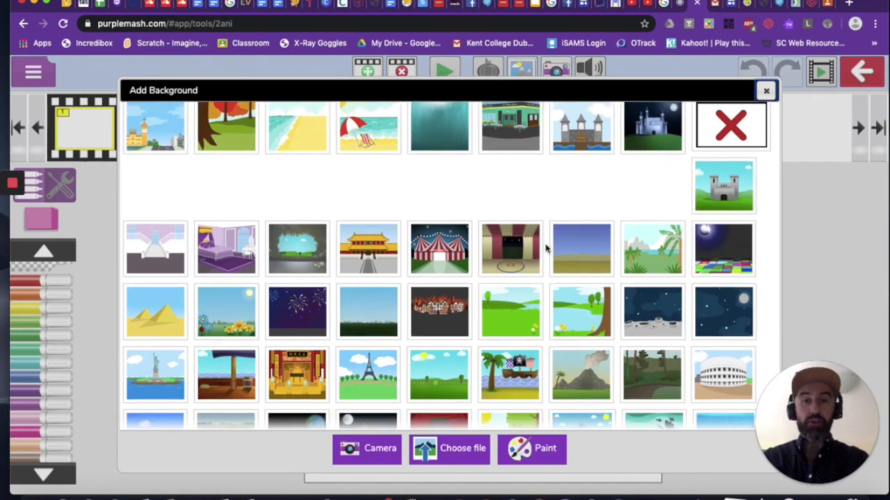
{"action": "scroll", "scroll_direction": "down", "scroll_amount": 3}
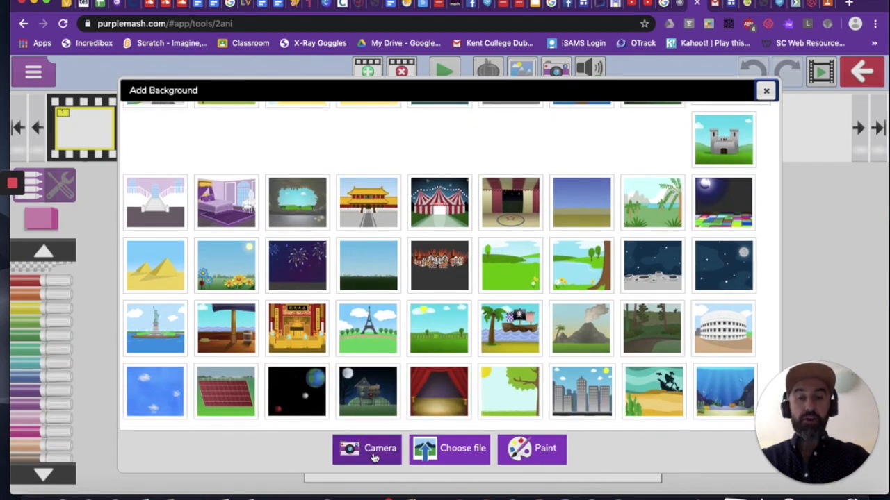
{"action": "left_click", "coordinate": [367, 448]}
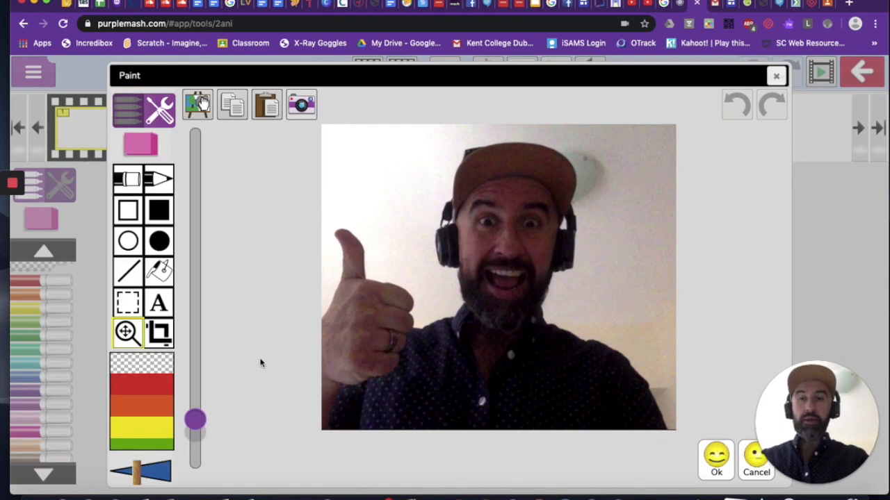
{"action": "mouse_move", "coordinate": [684, 426]}
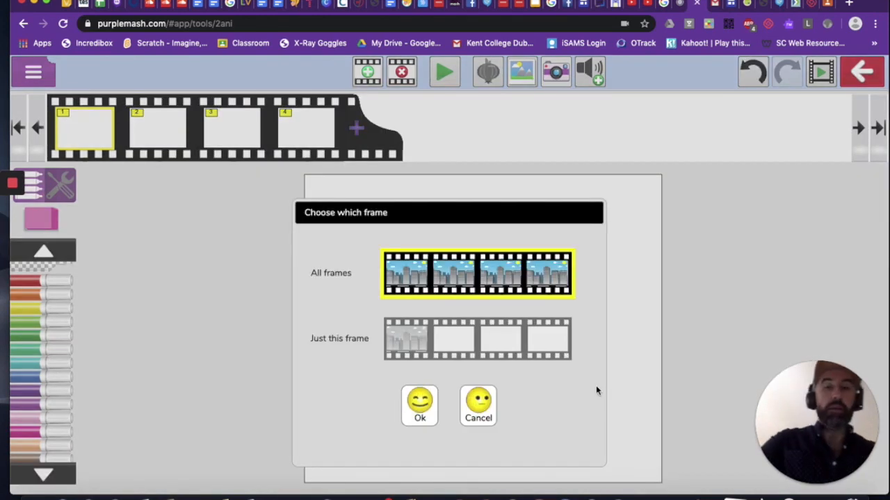
{"action": "mouse_move", "coordinate": [576, 390]}
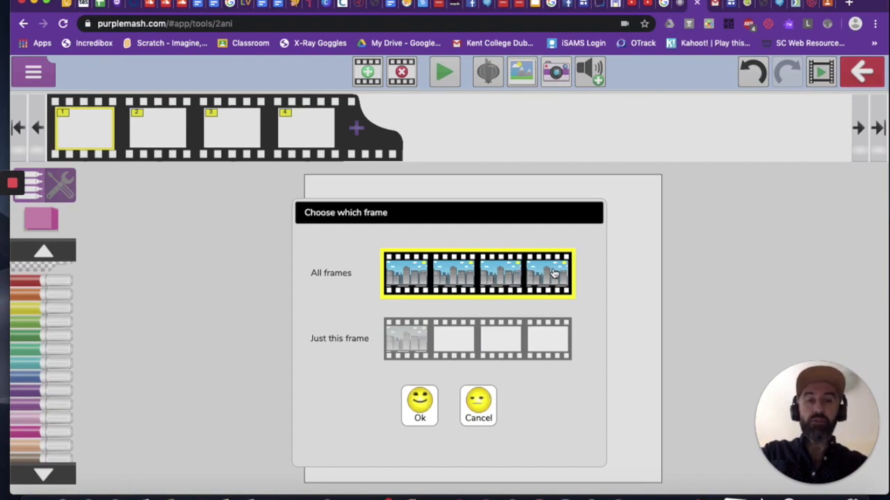
{"action": "mouse_move", "coordinate": [406, 339]}
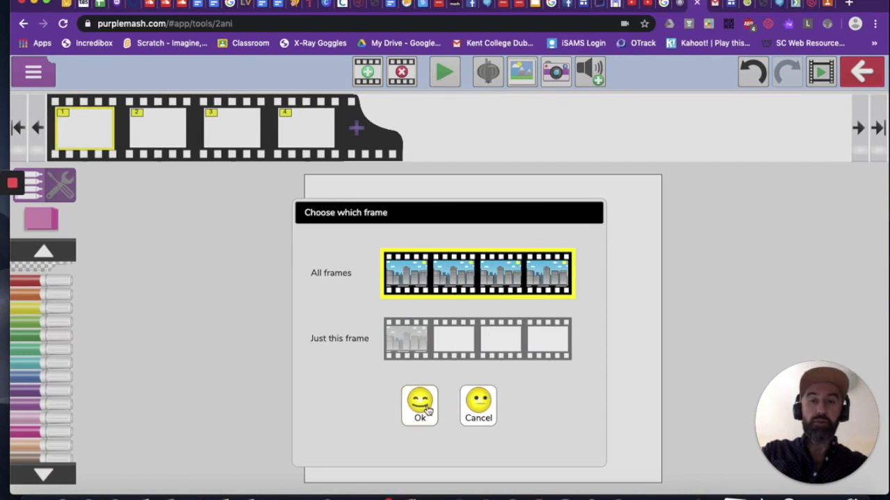
Apply the city skyline to all frames and draw a blue stick figure's head at bottom left
{"action": "left_click", "coordinate": [420, 406]}
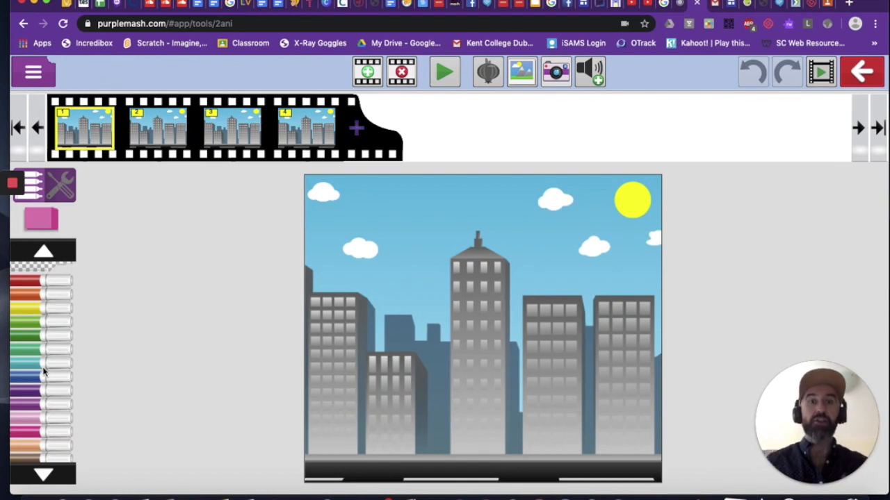
{"action": "mouse_move", "coordinate": [29, 382]}
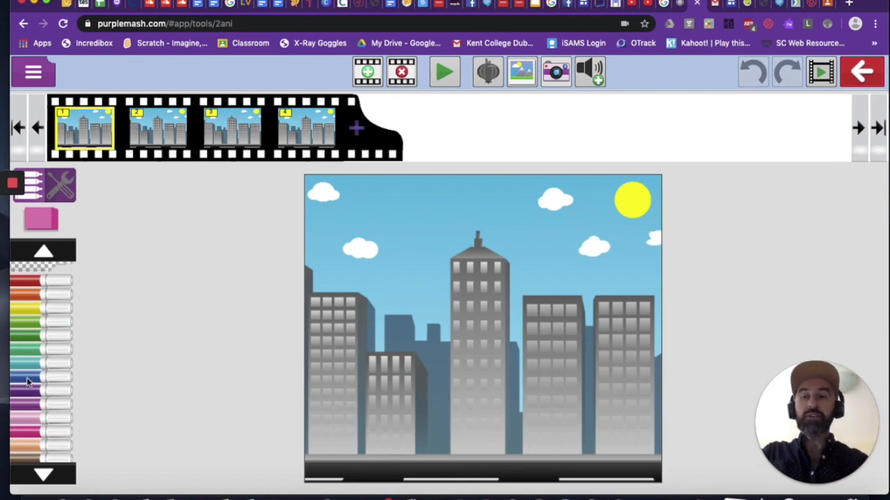
{"action": "left_click", "coordinate": [39, 375]}
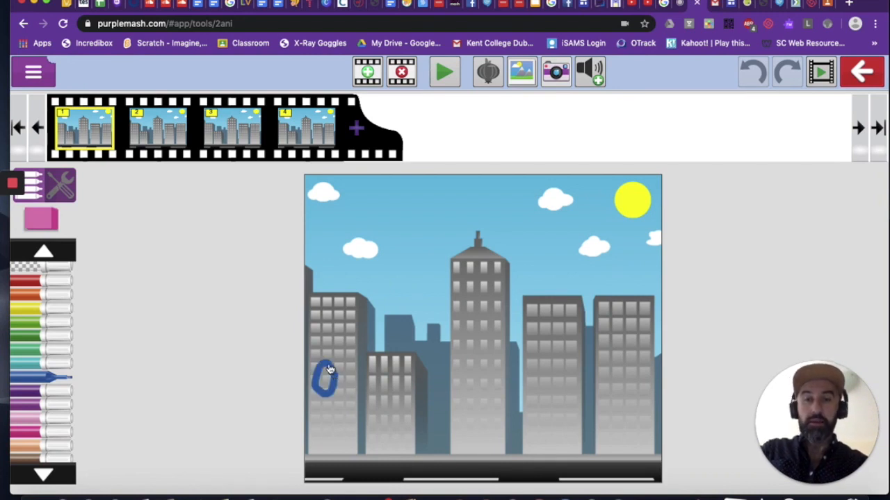
{"action": "left_click_drag", "start_coordinate": [327, 372], "coordinate": [321, 445]}
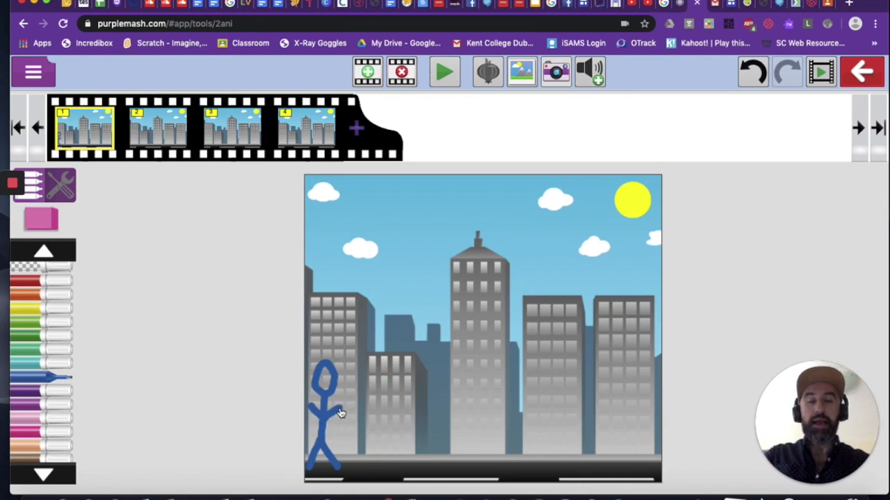
{"action": "mouse_move", "coordinate": [410, 392]}
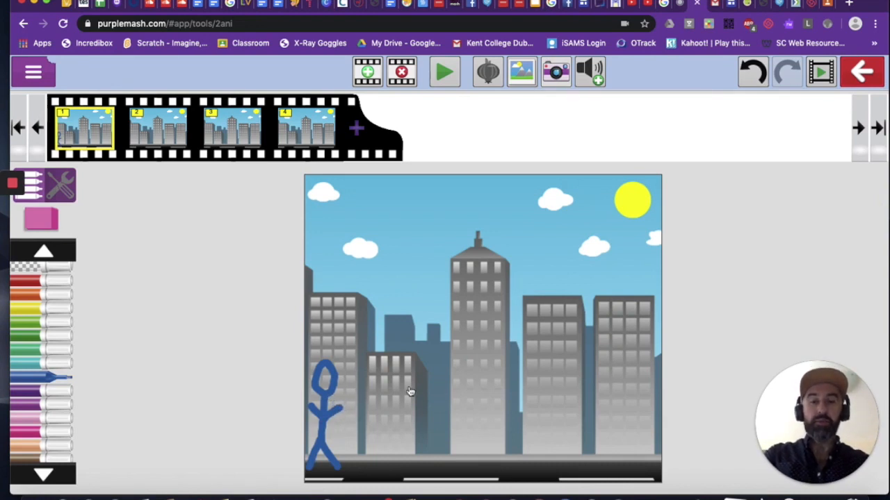
{"action": "mouse_move", "coordinate": [656, 189]}
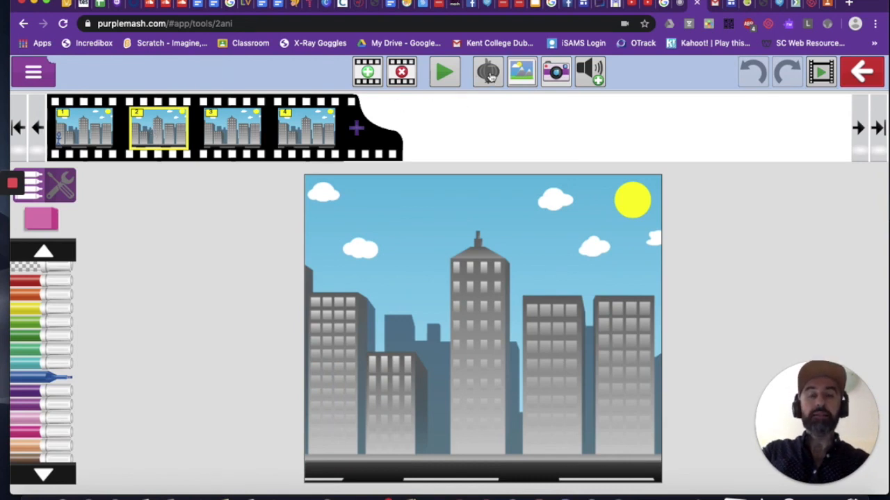
{"action": "mouse_move", "coordinate": [488, 73]}
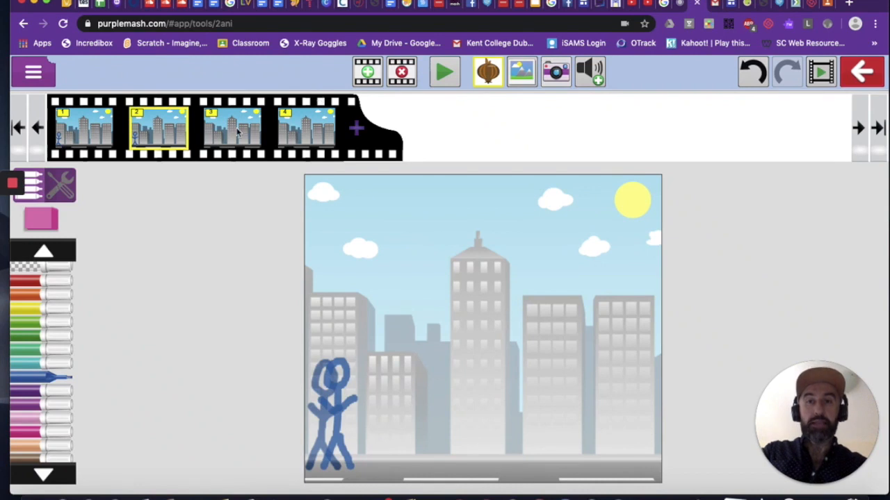
{"action": "mouse_move", "coordinate": [230, 128]}
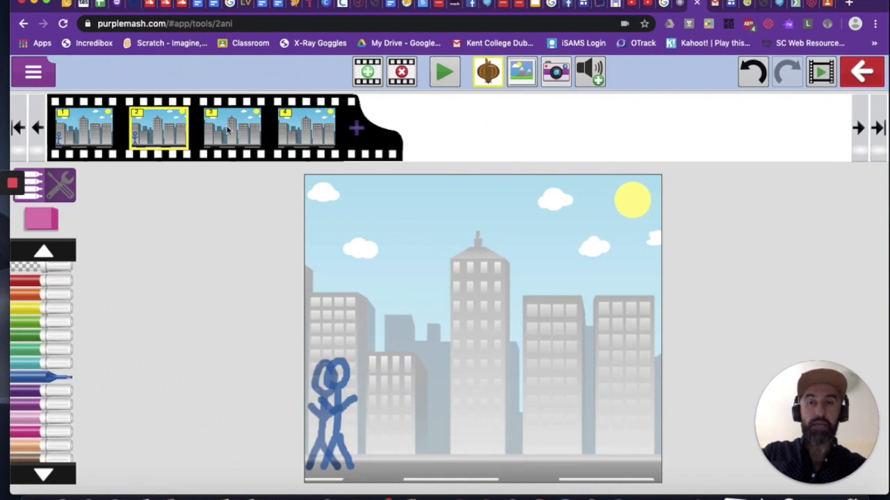
Move to the next frame and redraw the blue stick figure slightly shifted
{"action": "left_click", "coordinate": [232, 128]}
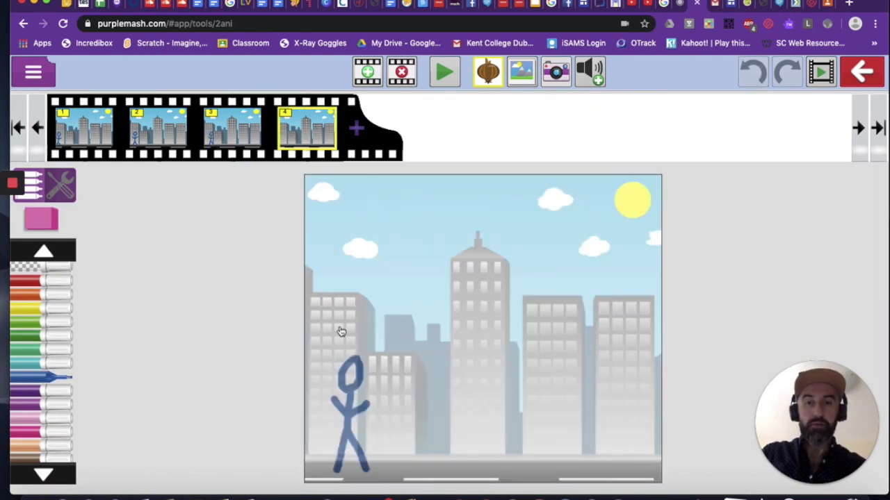
{"action": "mouse_move", "coordinate": [370, 364]}
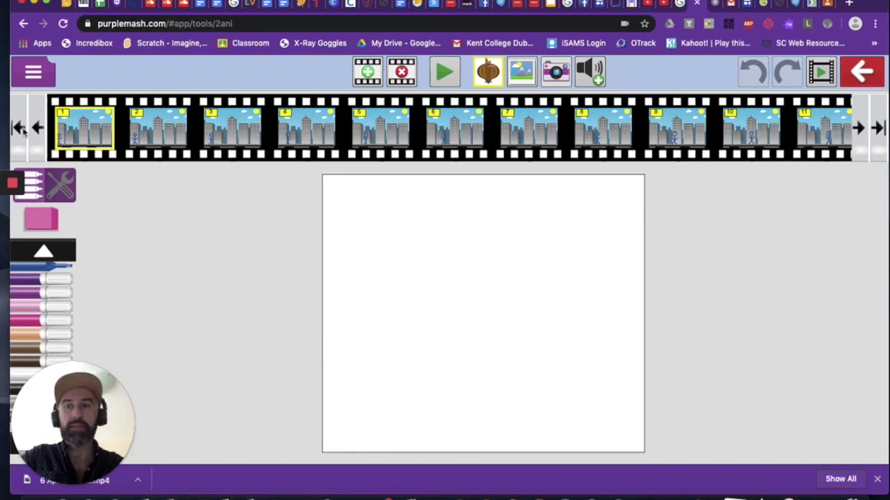
Play the stick-figure animation from the first frame and adjust the speed slider
{"action": "left_click", "coordinate": [445, 72]}
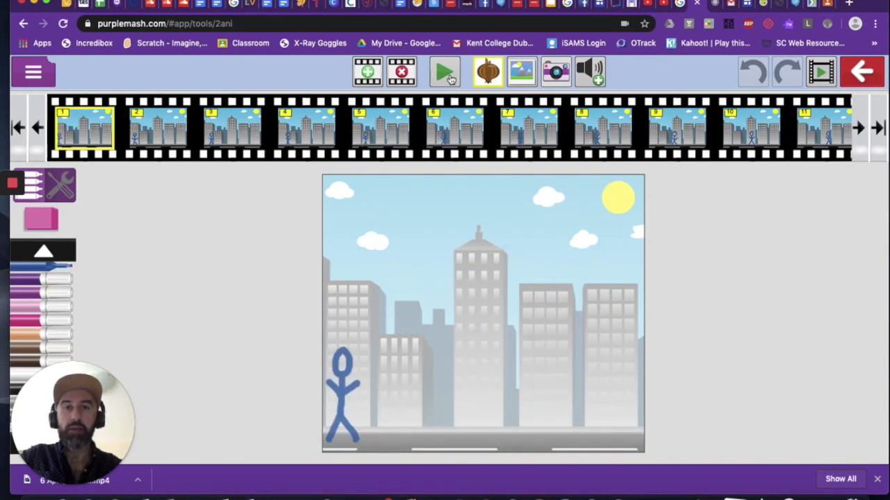
{"action": "mouse_move", "coordinate": [444, 73]}
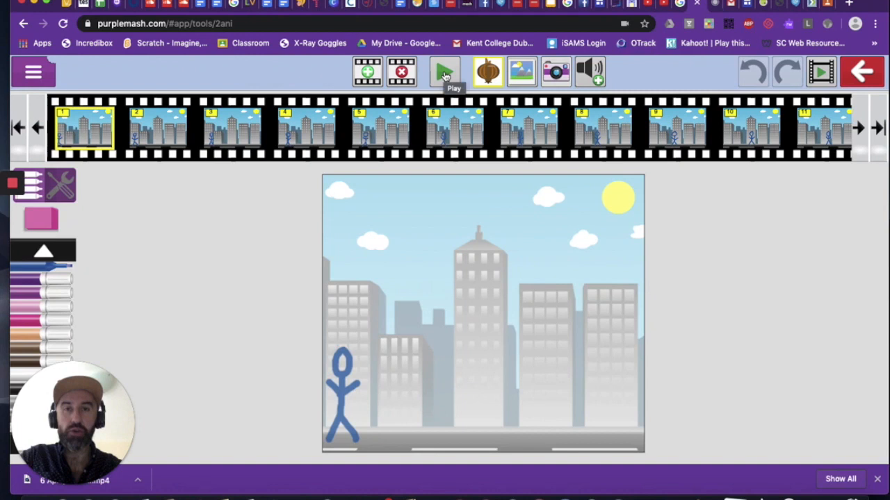
{"action": "left_click", "coordinate": [445, 72]}
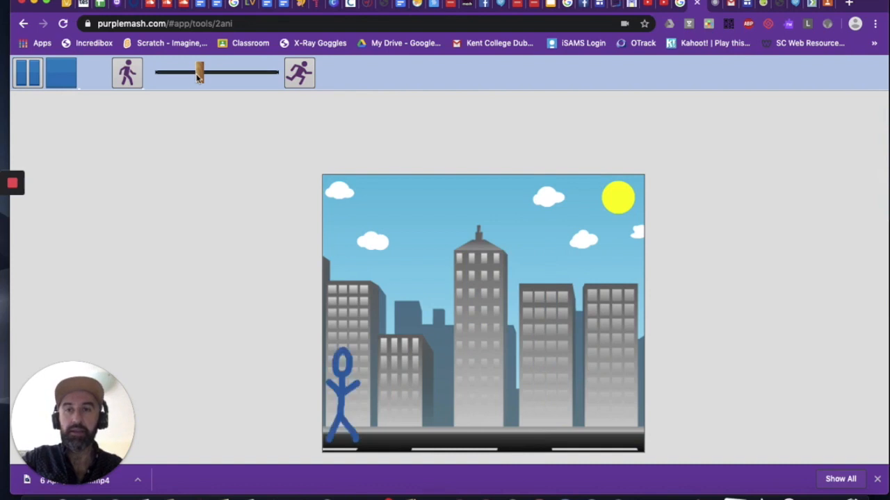
{"action": "left_click_drag", "start_coordinate": [200, 72], "coordinate": [273, 73]}
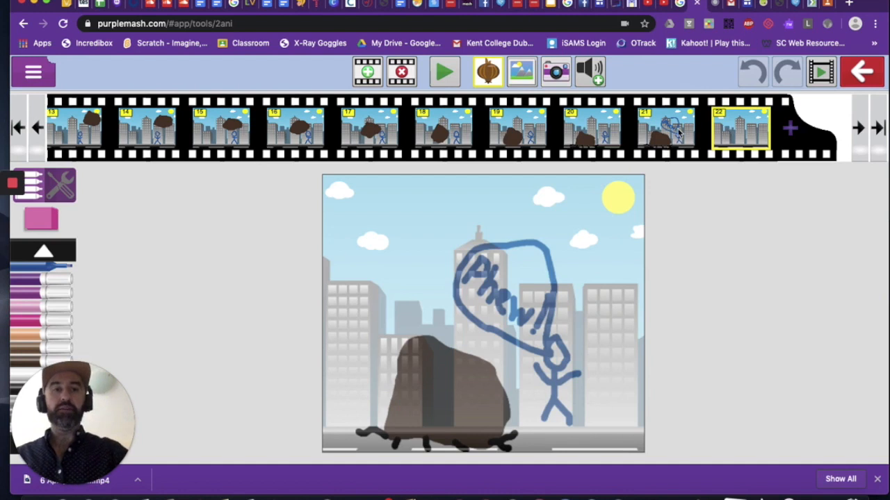
Select later frames in the strip for the falling rock and 'Phew!' bubble
{"action": "left_click", "coordinate": [664, 128]}
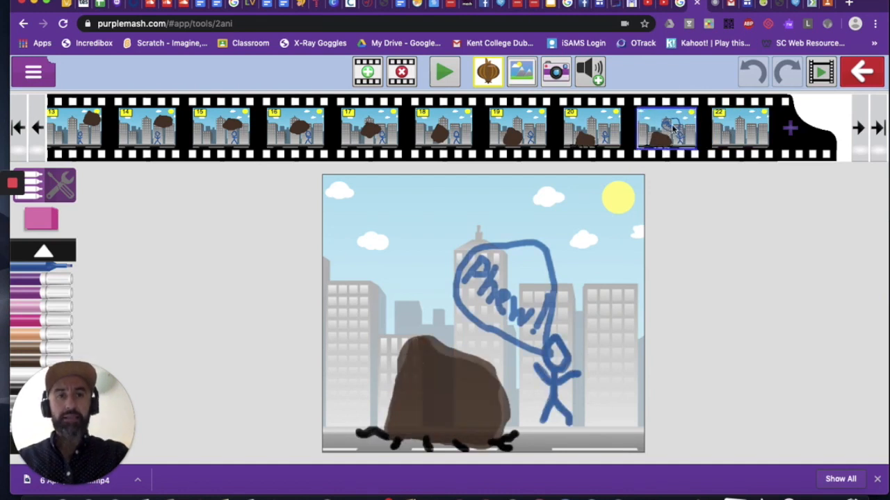
{"action": "left_click", "coordinate": [740, 128]}
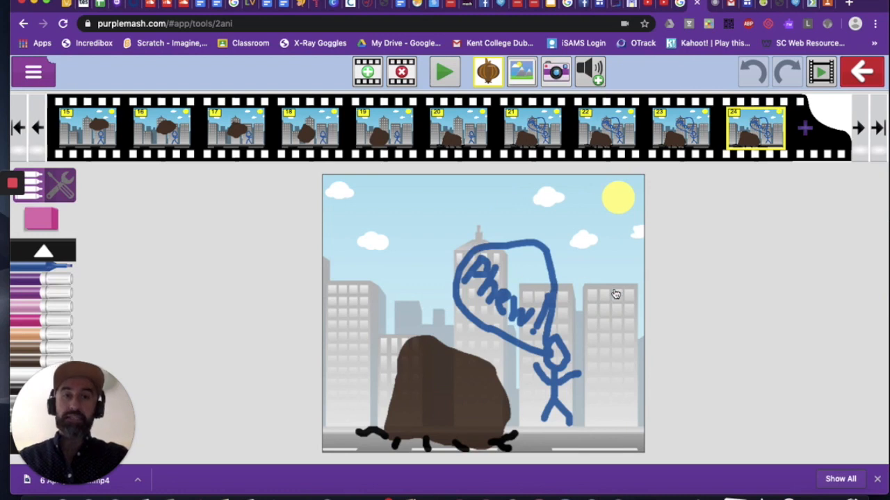
{"action": "mouse_move", "coordinate": [725, 136]}
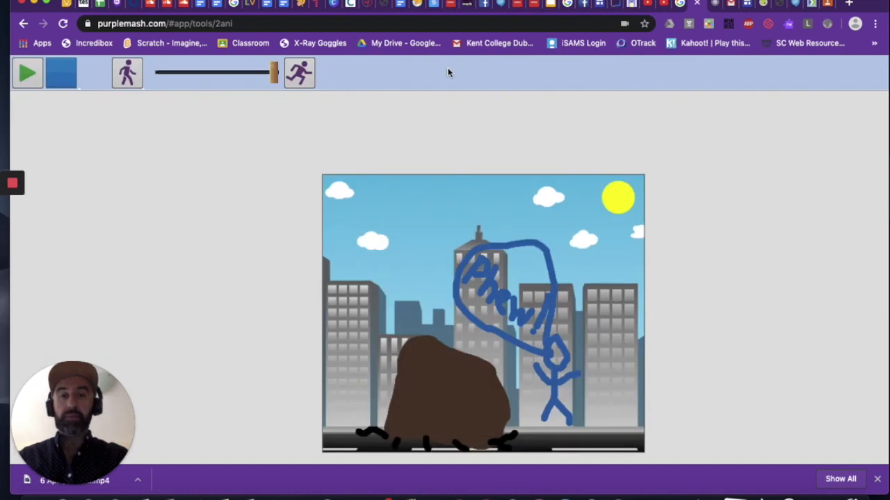
Run the completed falling-rock animation with the Play button
{"action": "left_click", "coordinate": [27, 72]}
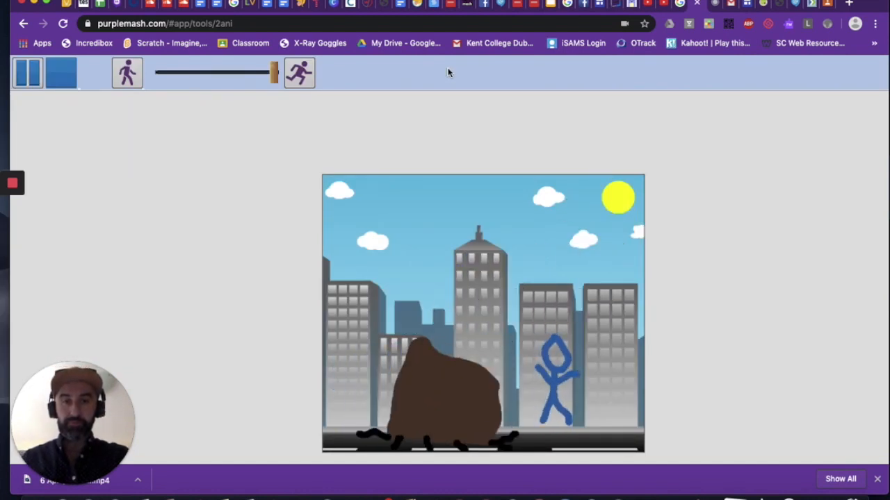